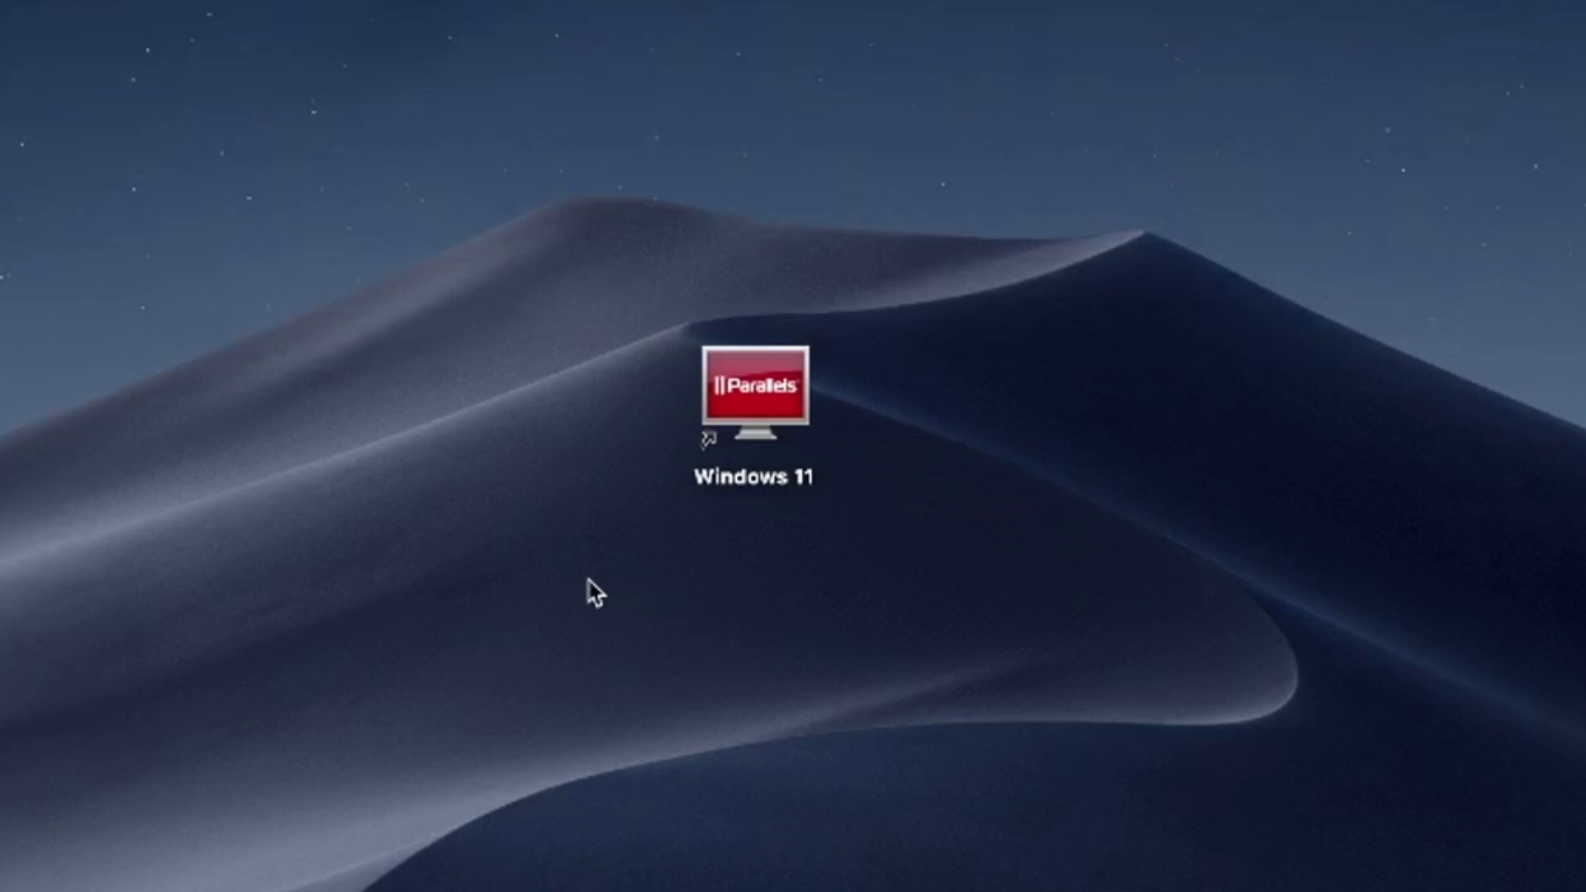
mouse_move(581, 617)
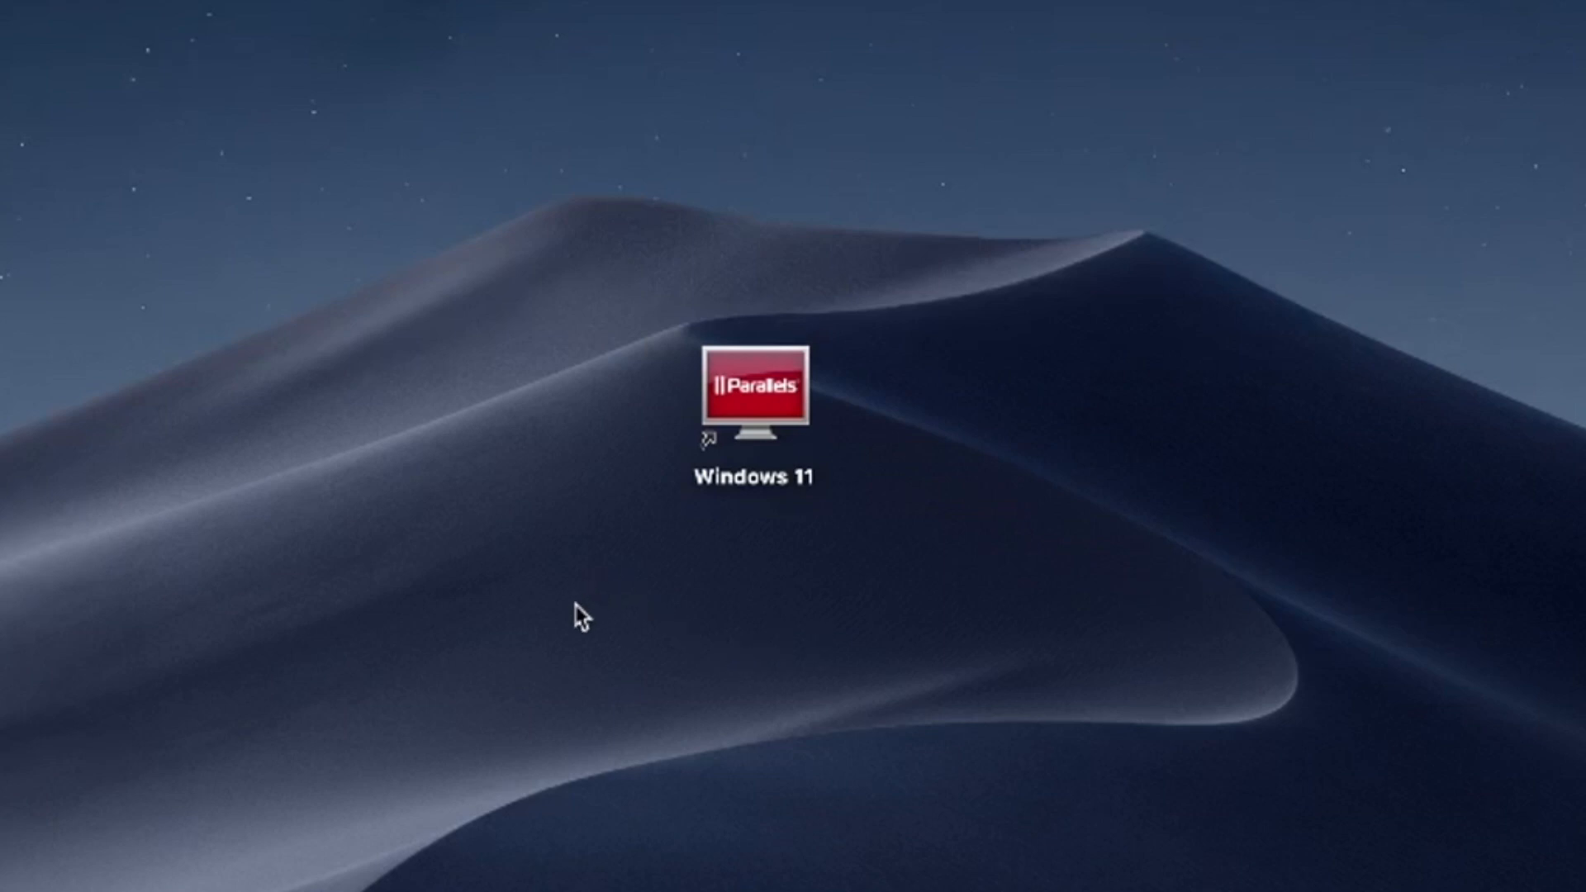